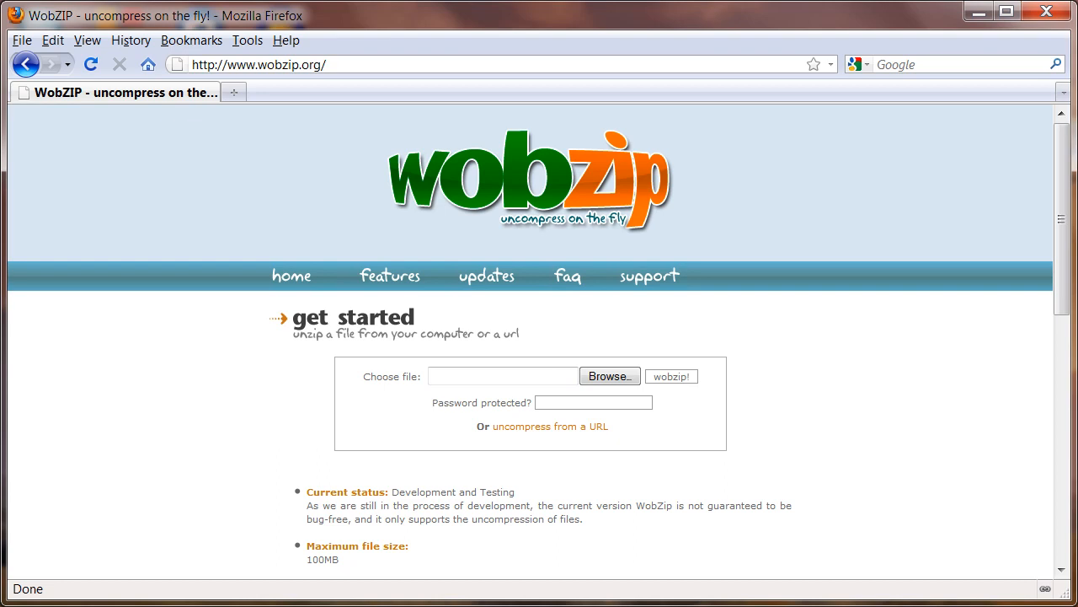
mouse_move(496, 180)
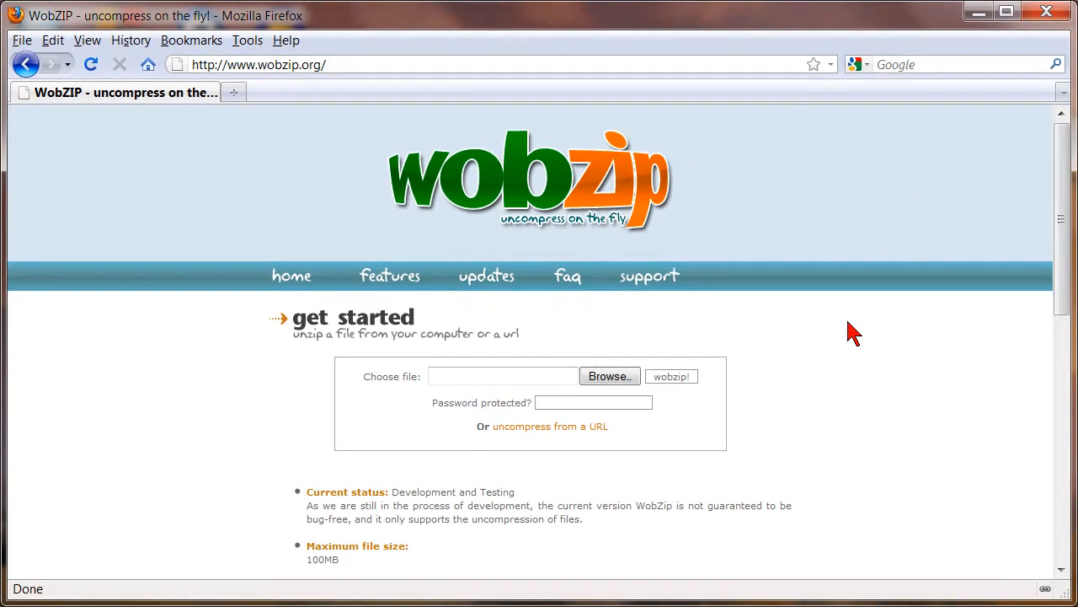
mouse_move(462, 173)
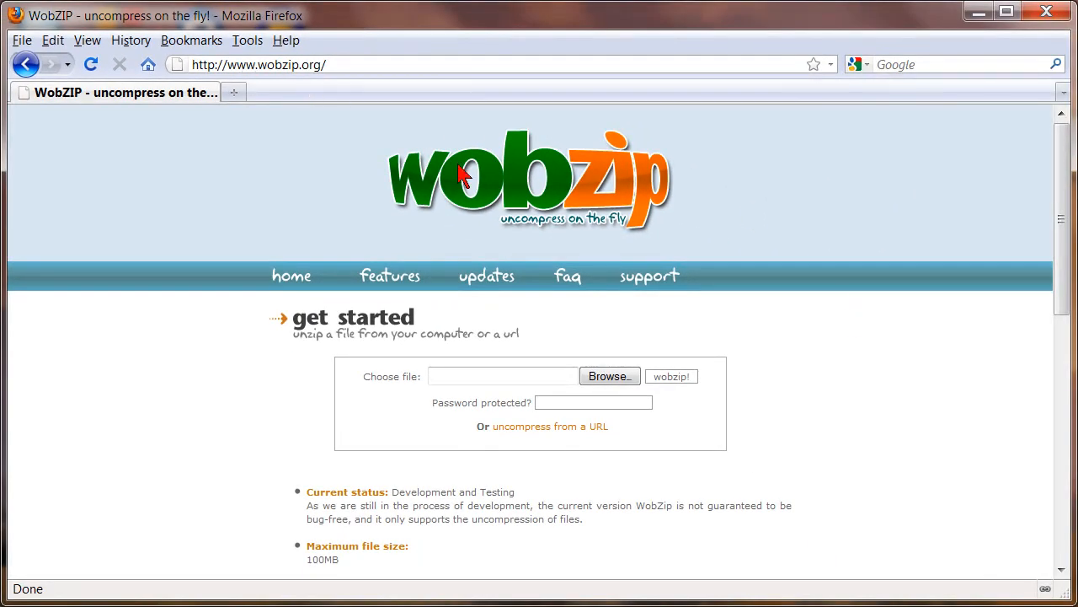
mouse_move(377, 388)
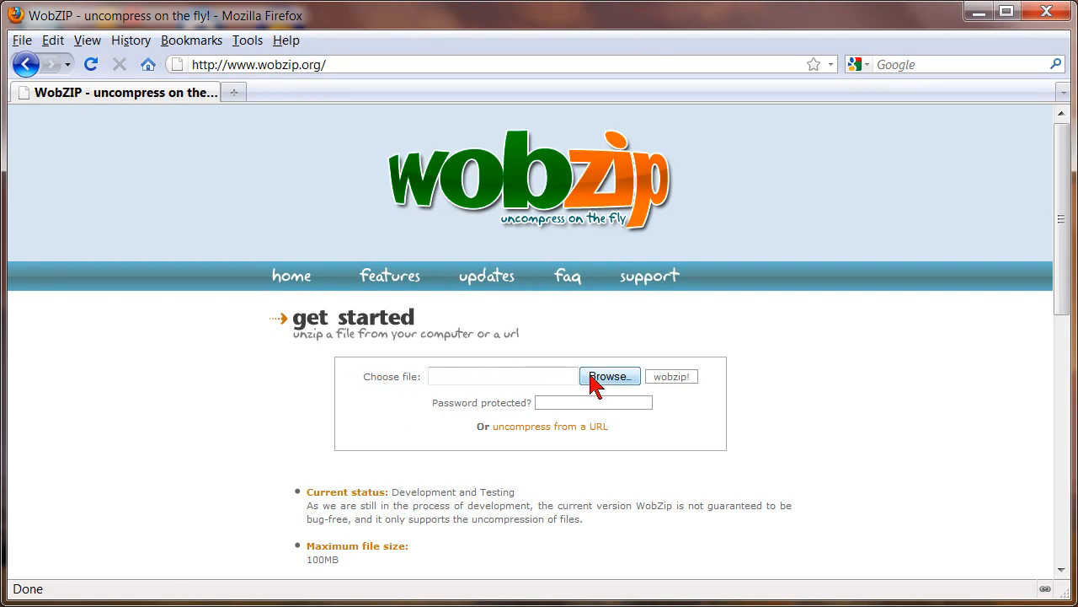
mouse_move(758, 470)
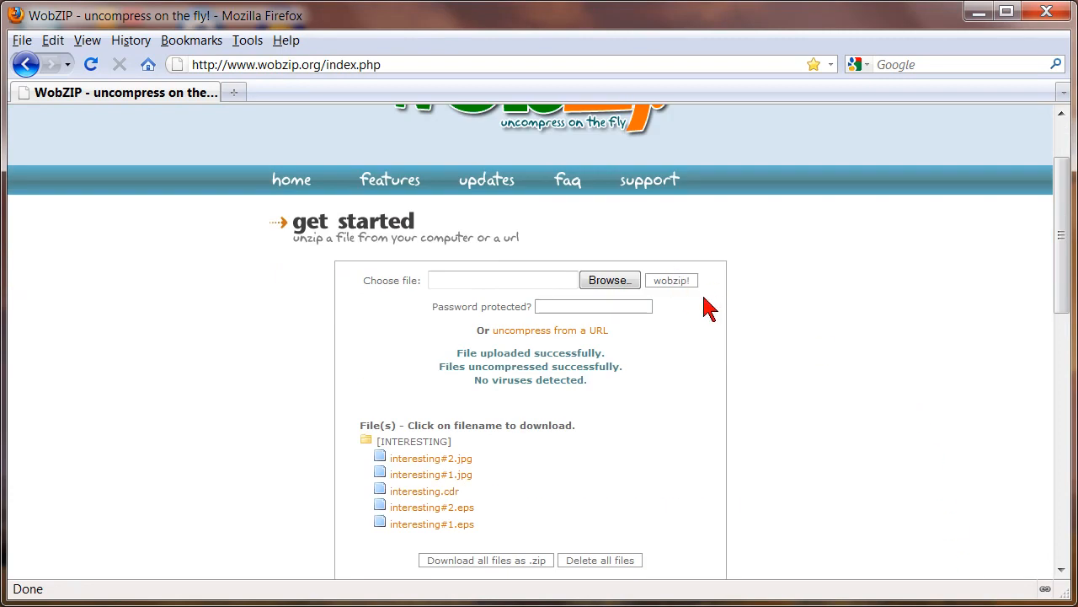
scroll(down, 3)
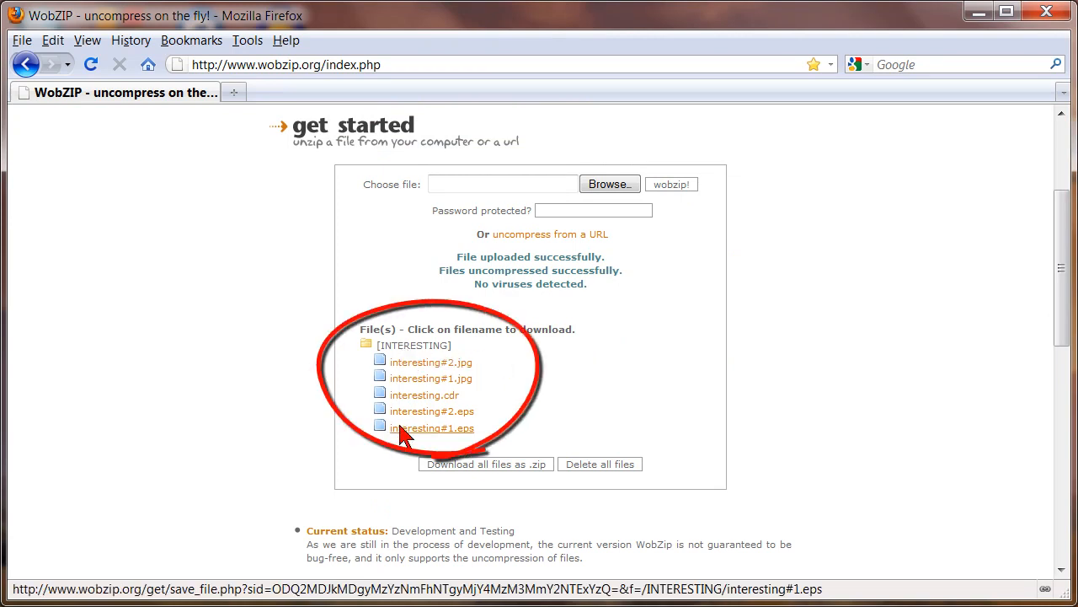
mouse_move(408, 370)
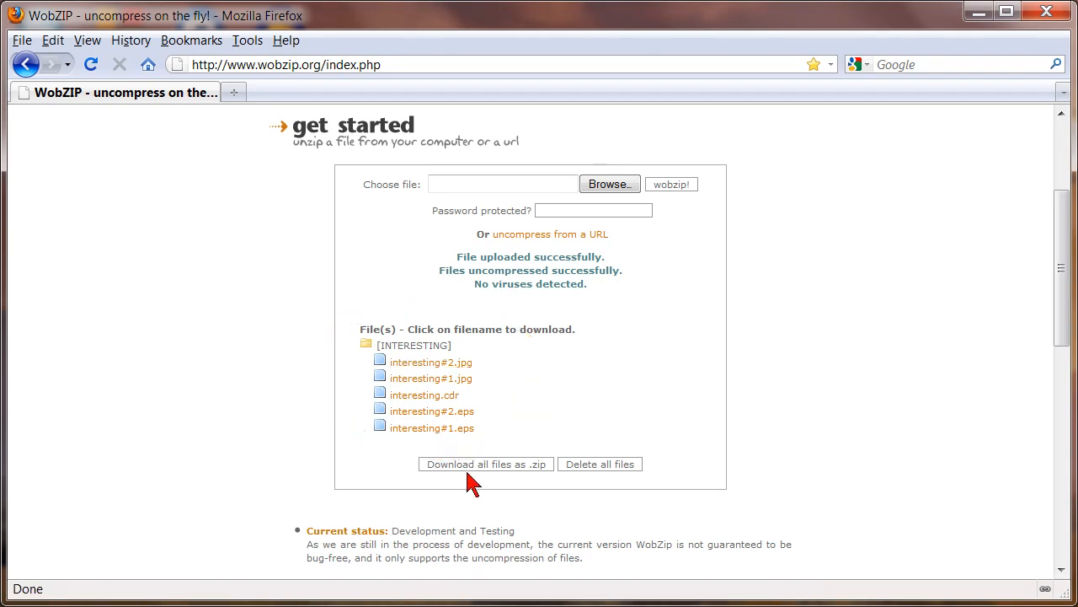
mouse_move(484, 476)
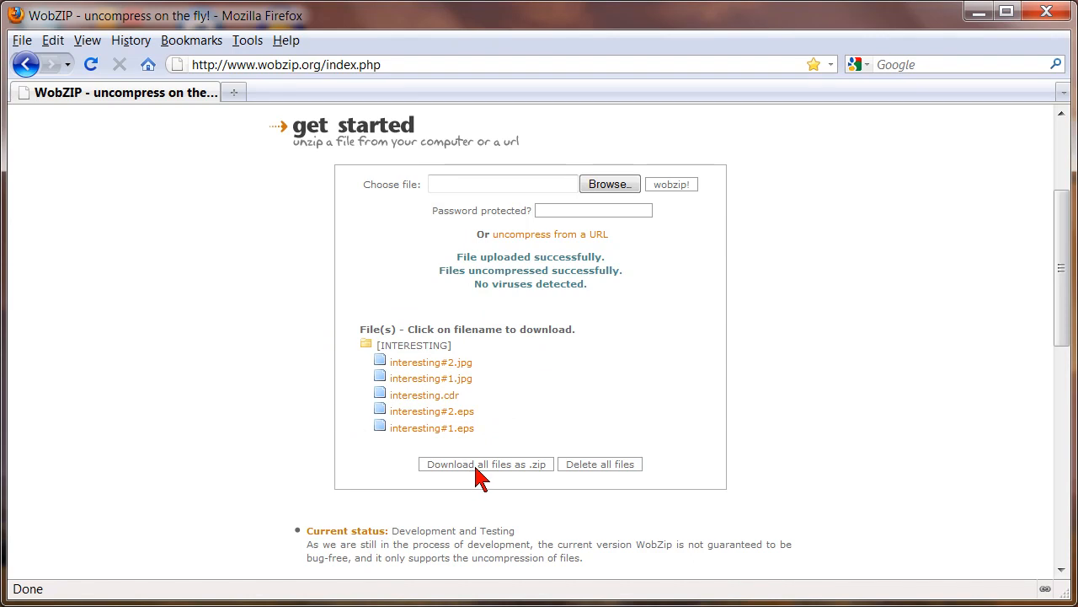
mouse_move(632, 491)
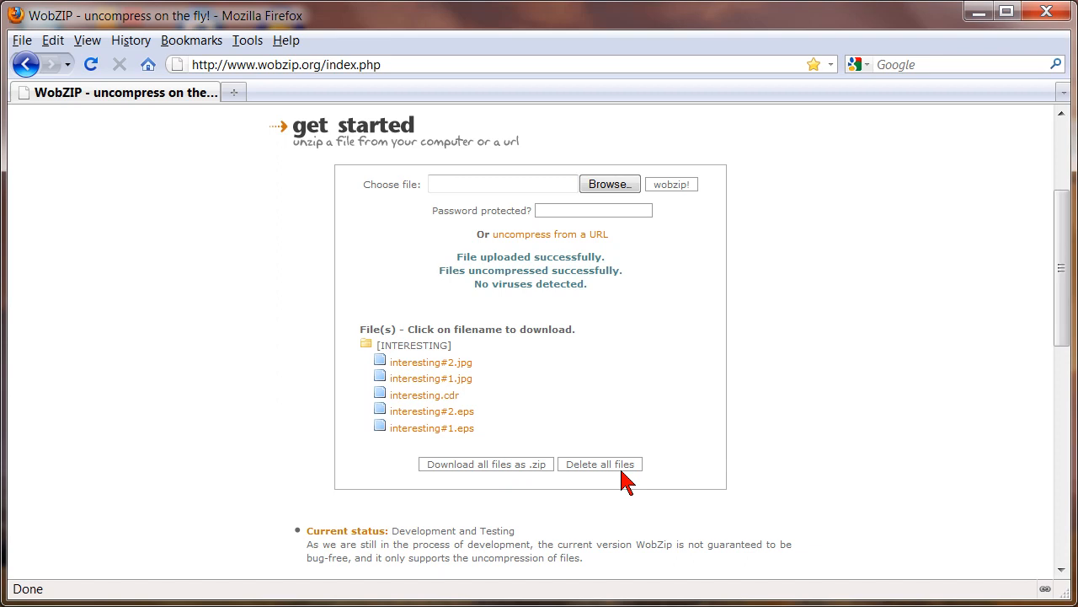
scroll(up, 3)
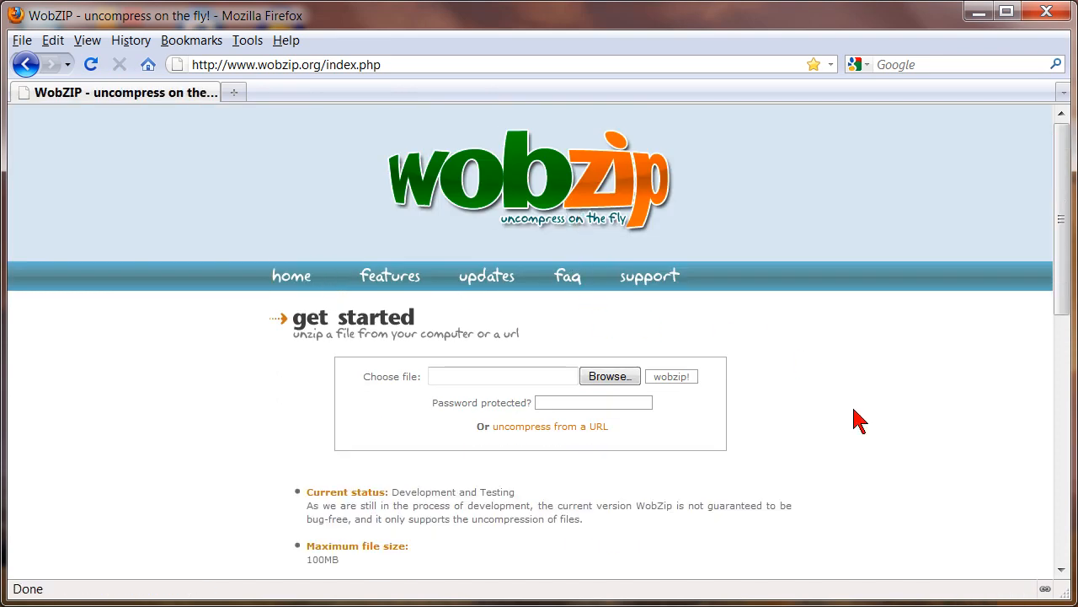
scroll(down, 3)
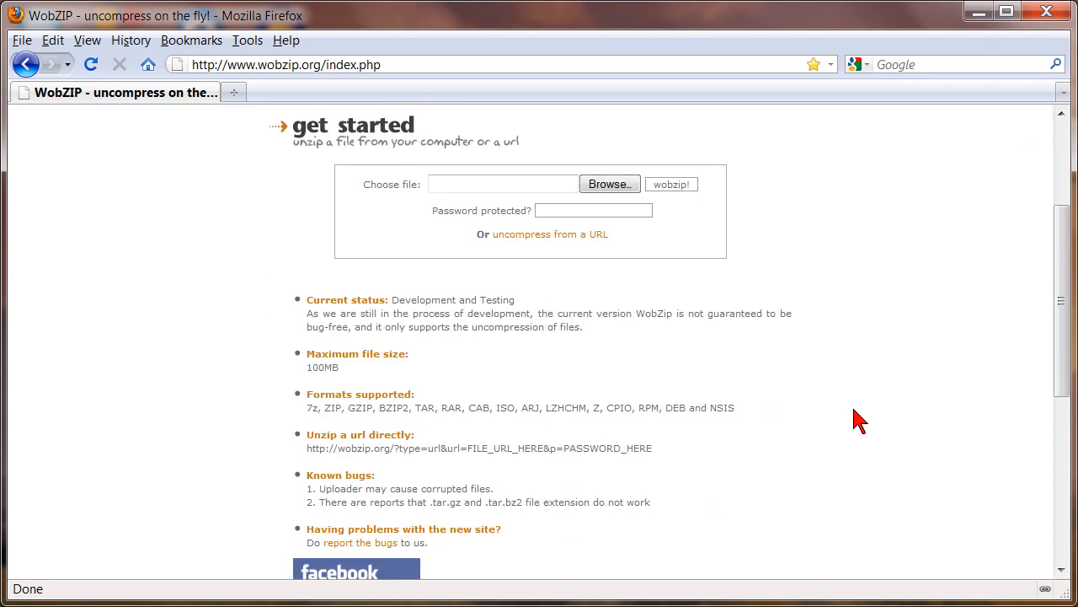
scroll(down, 3)
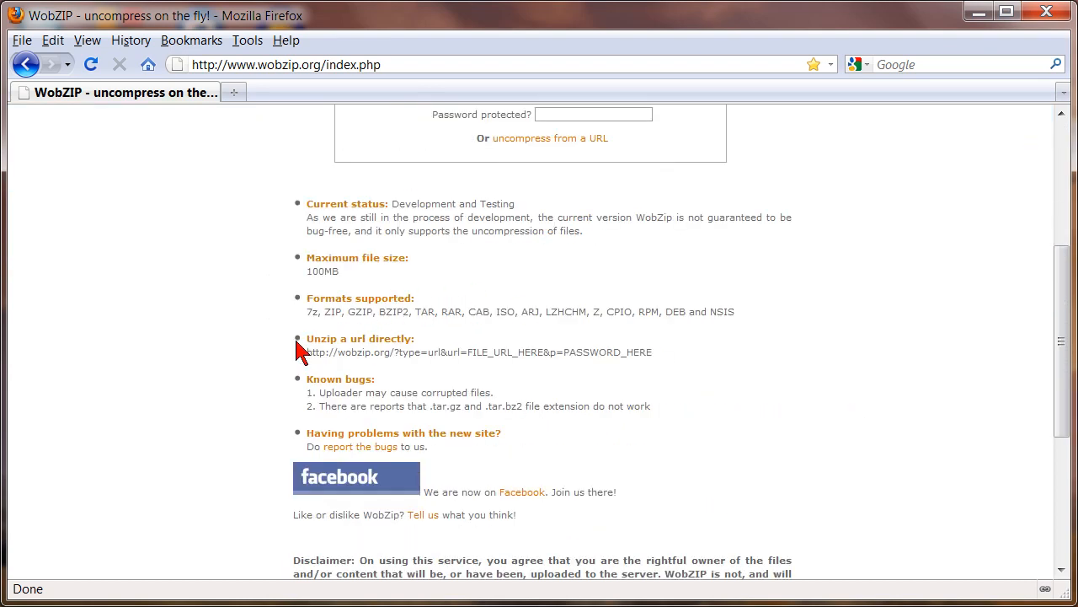
mouse_move(600, 358)
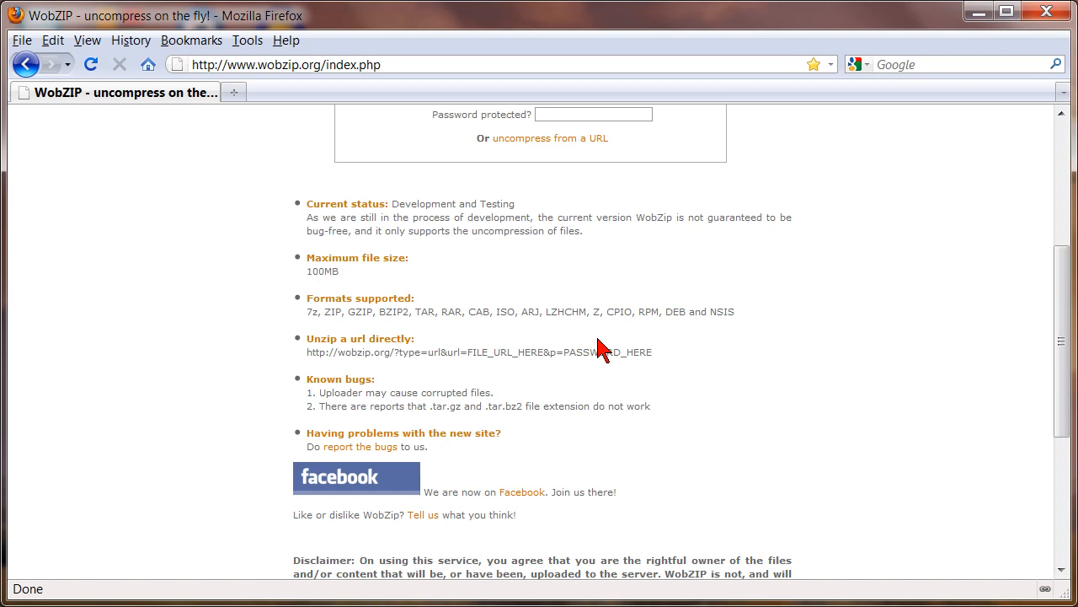
scroll(up, 3)
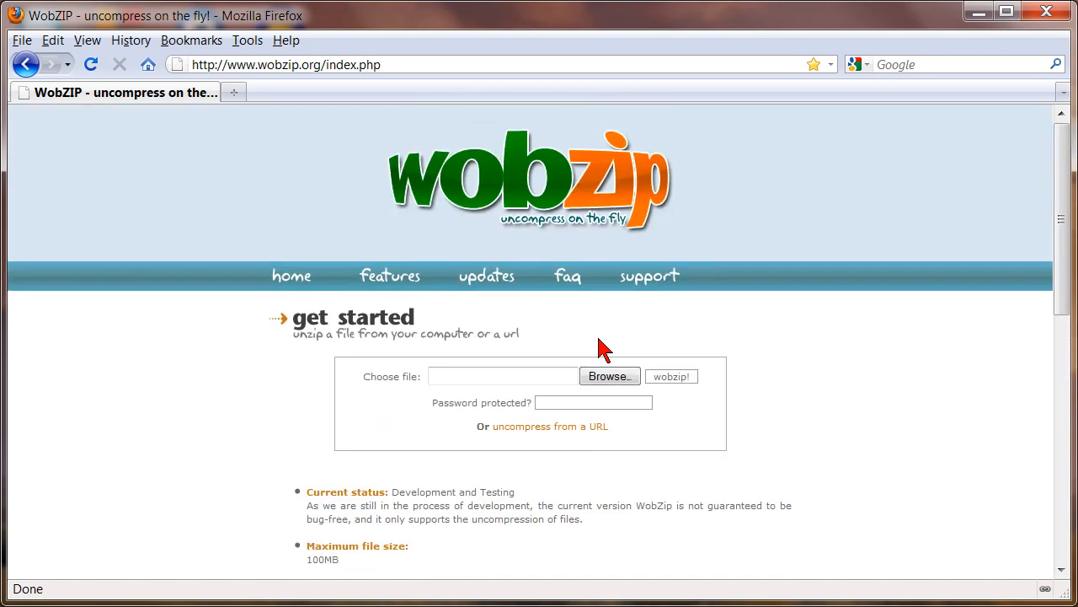